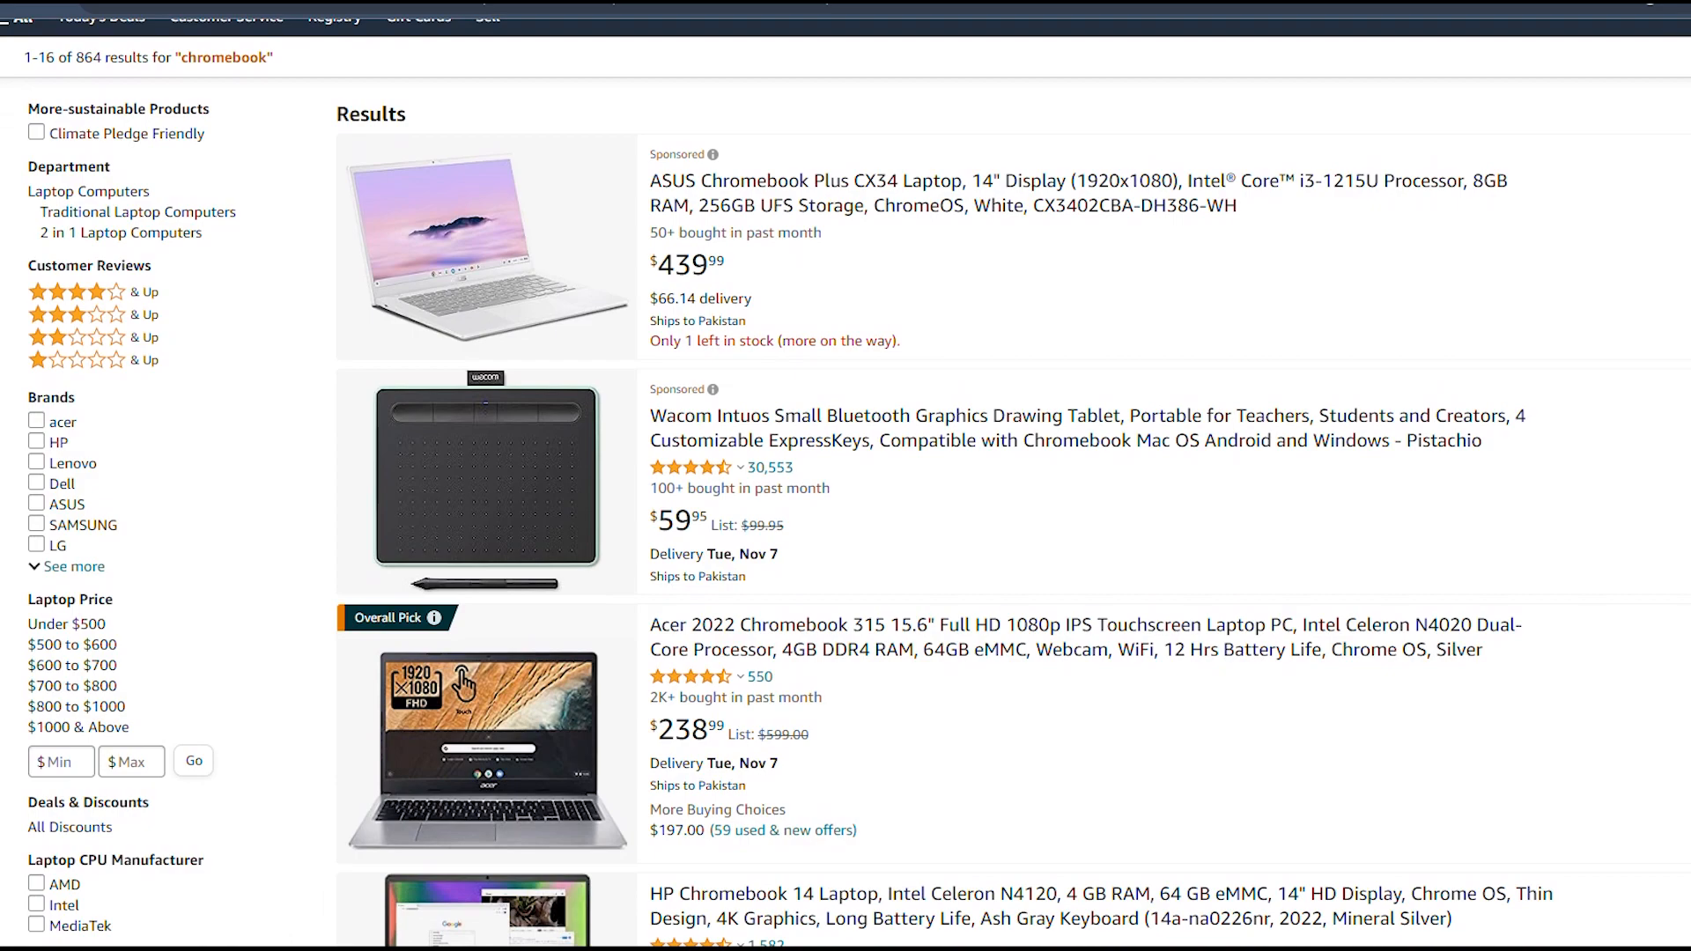
{"action": "scroll", "scroll_direction": "down", "scroll_amount": 3}
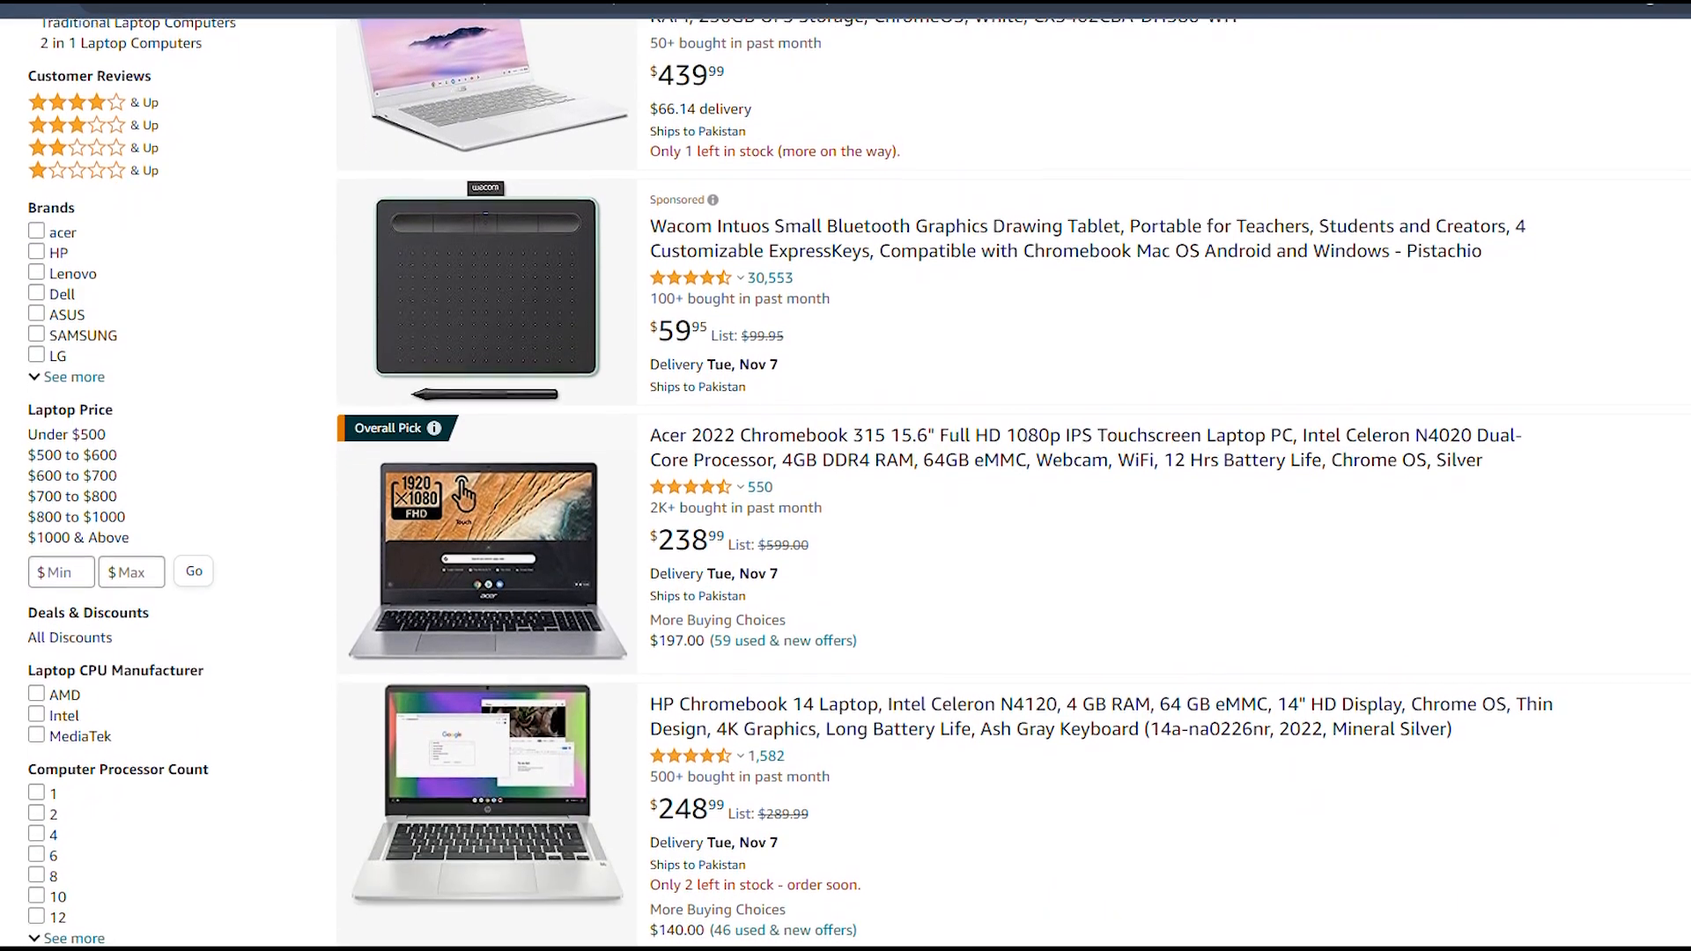
{"action": "scroll", "scroll_direction": "down", "scroll_amount": 3}
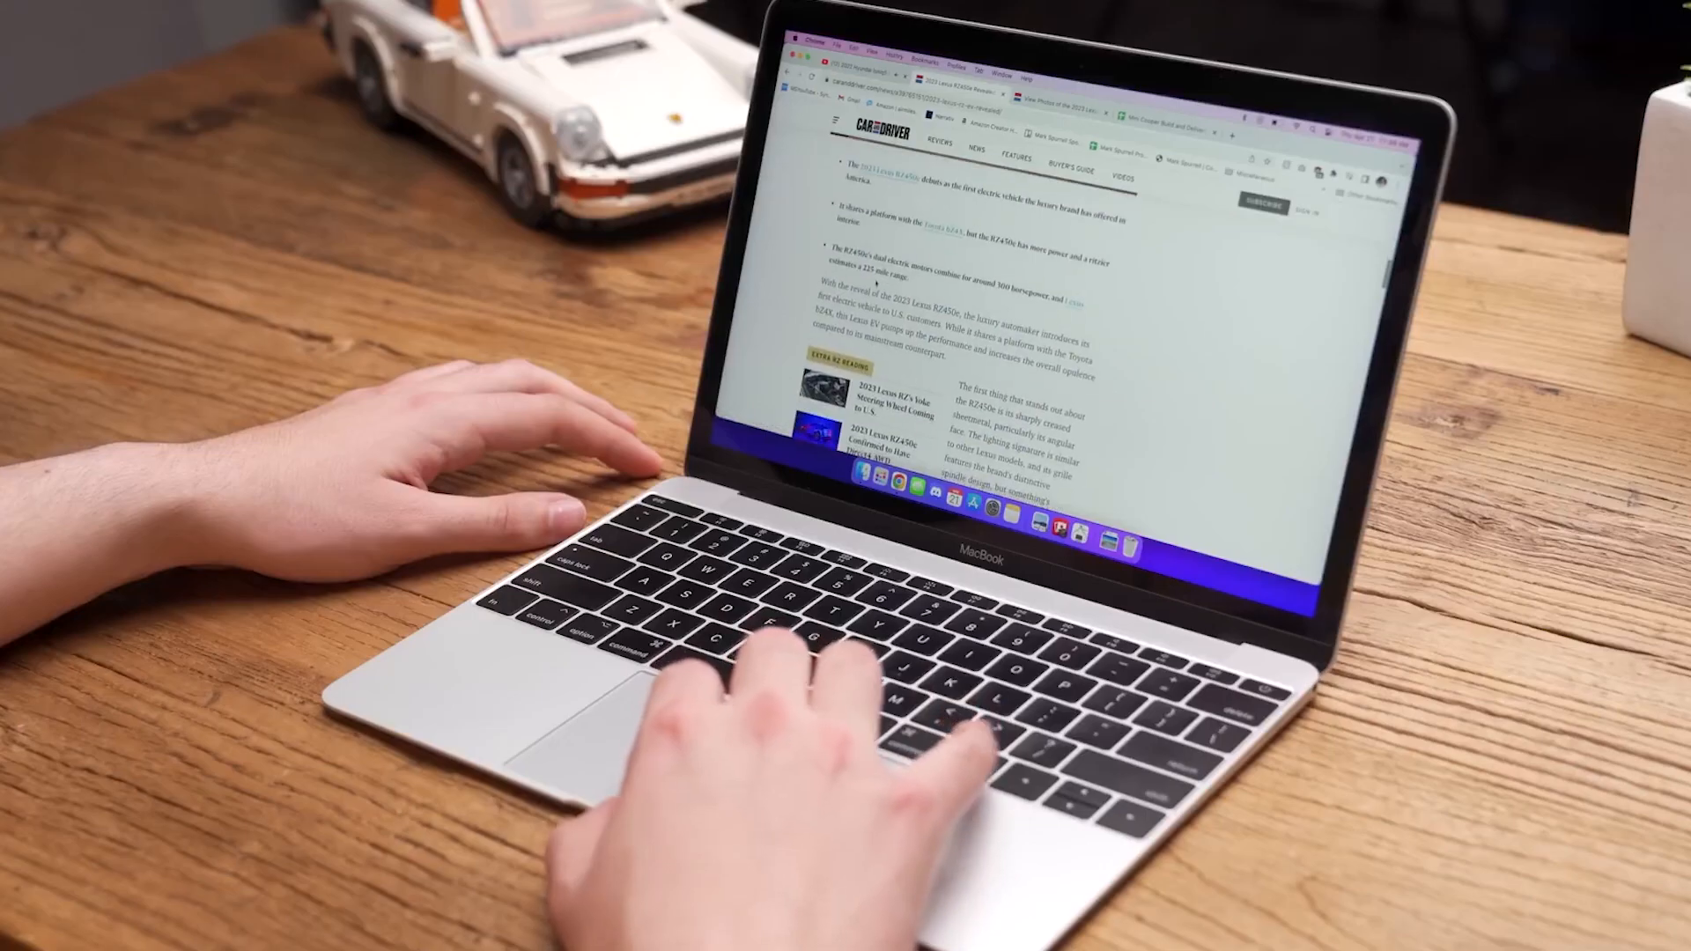
{"action": "scroll", "scroll_direction": "down", "scroll_amount": 3}
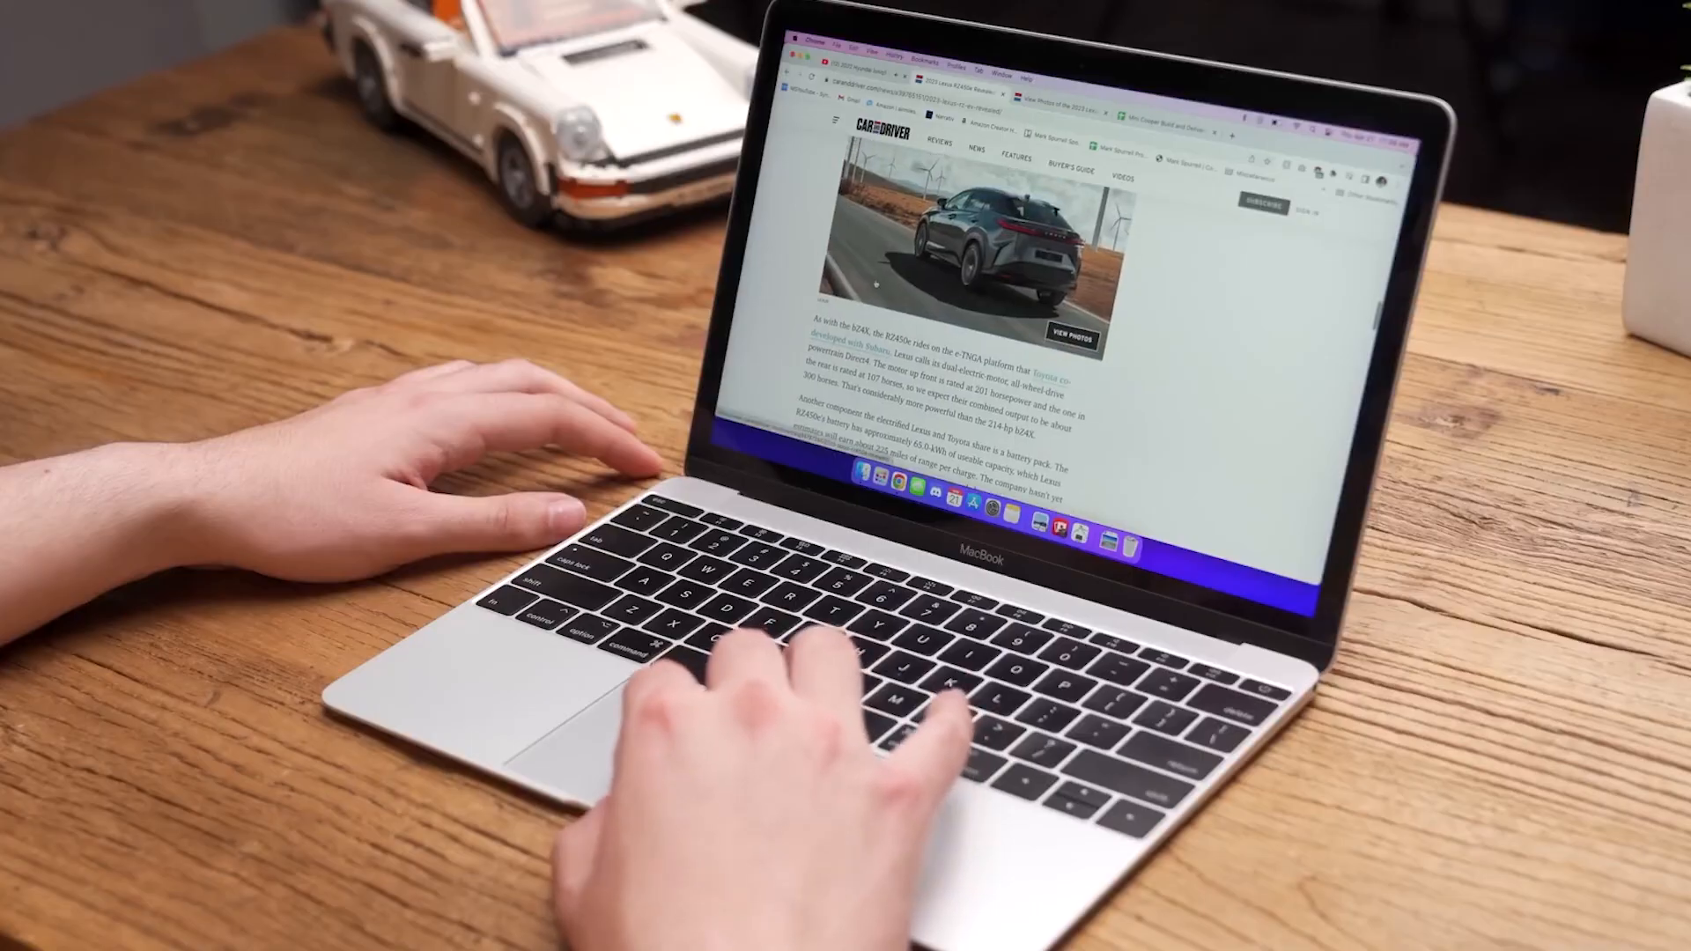